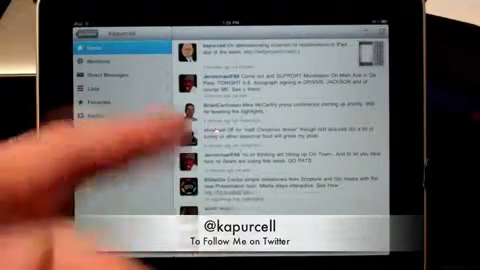
scroll(down, 3)
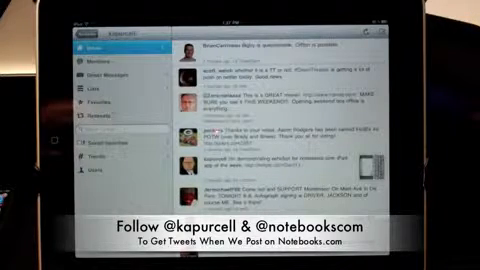
scroll(down, 3)
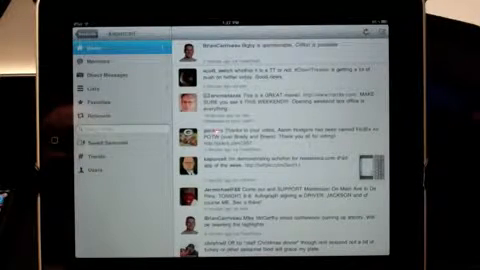